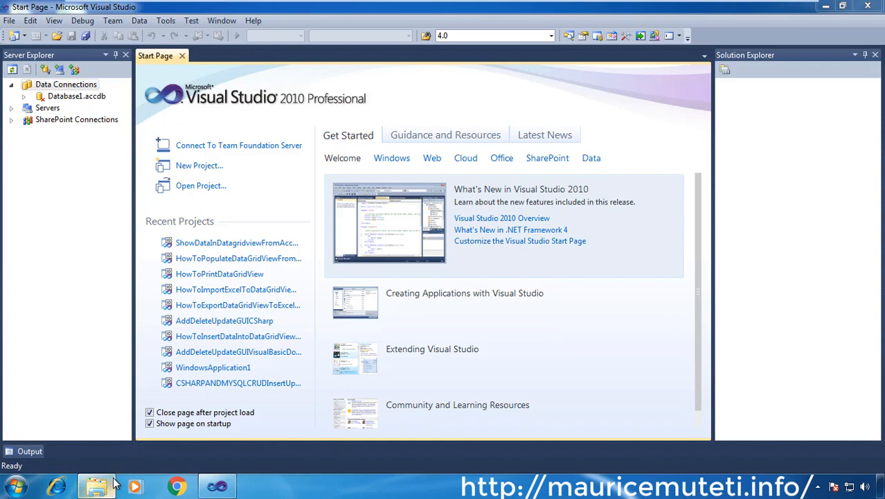
- Locate and select the MicrosoftAccessDatabase file in the Documents library using Windows Explorer
click(96, 485)
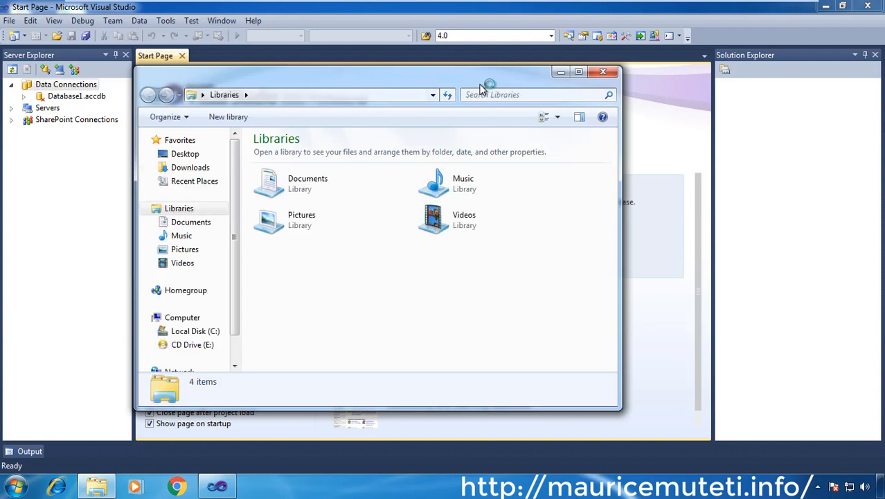
click(308, 184)
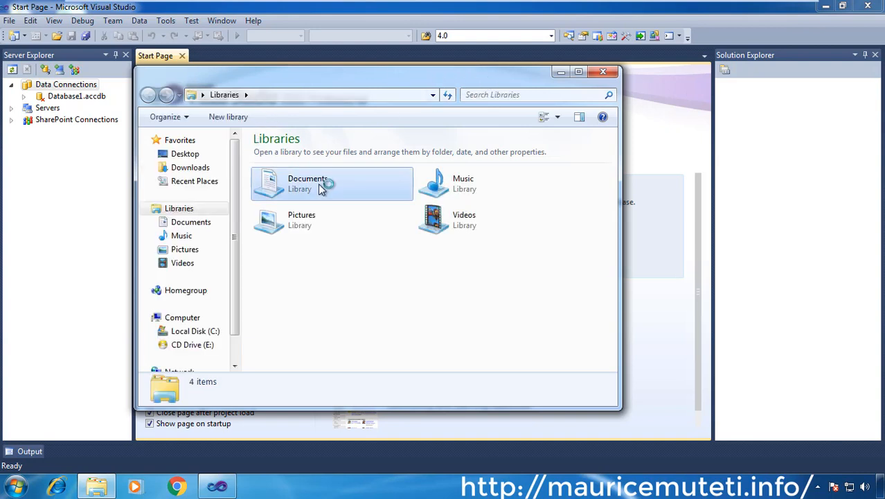
double_click(307, 183)
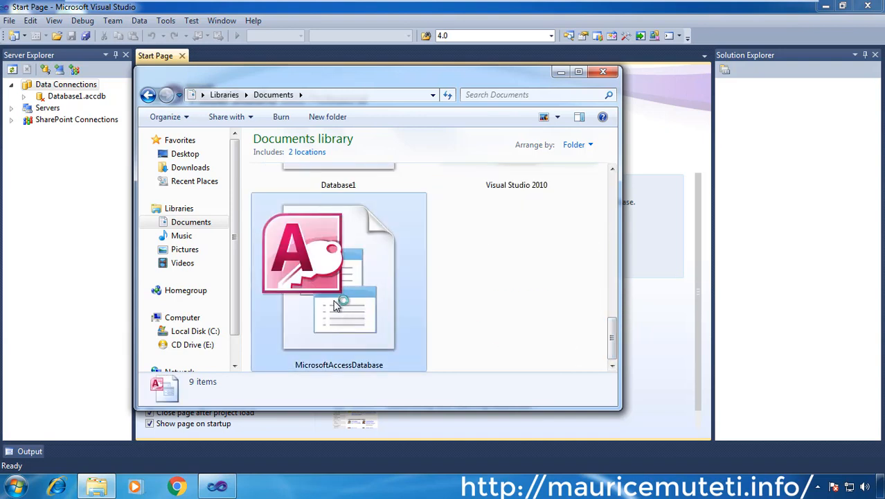
click(339, 277)
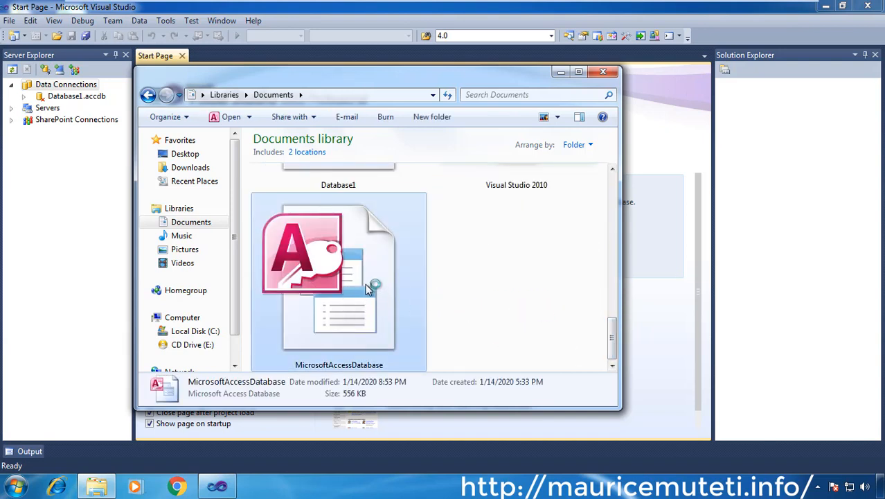
mouse_move(367, 288)
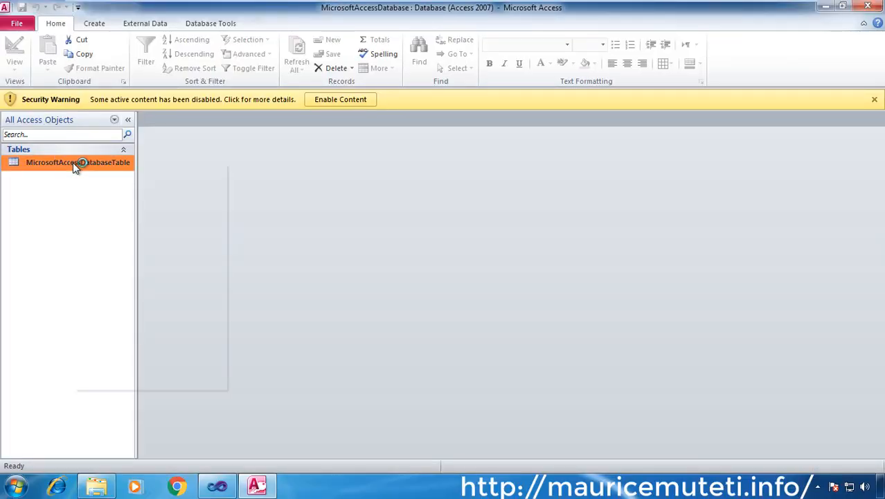
- Inspect MicrosoftAccessDatabaseTable in the Access navigation pane
right_click(78, 162)
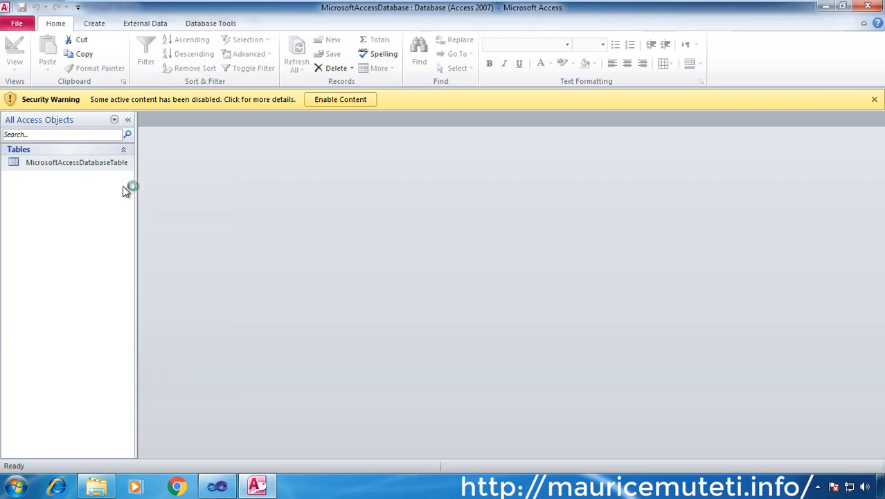
double_click(77, 162)
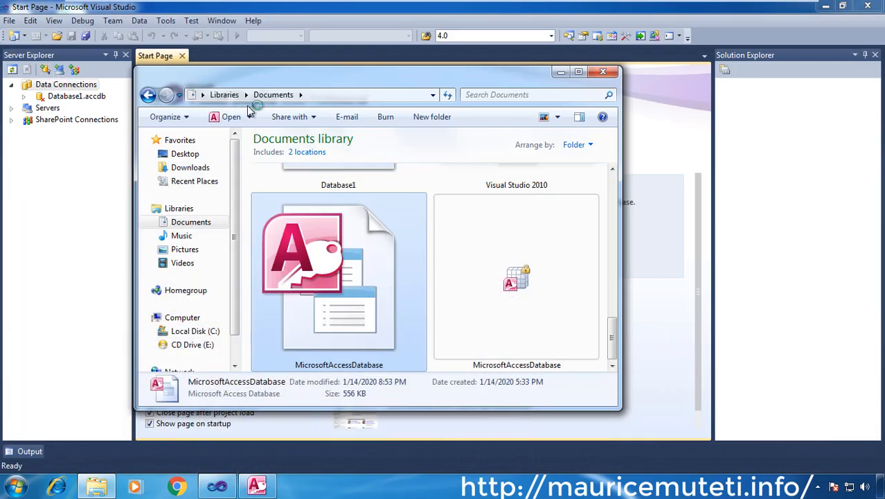
- Close the Explorer window and start a new Visual Studio project
click(603, 71)
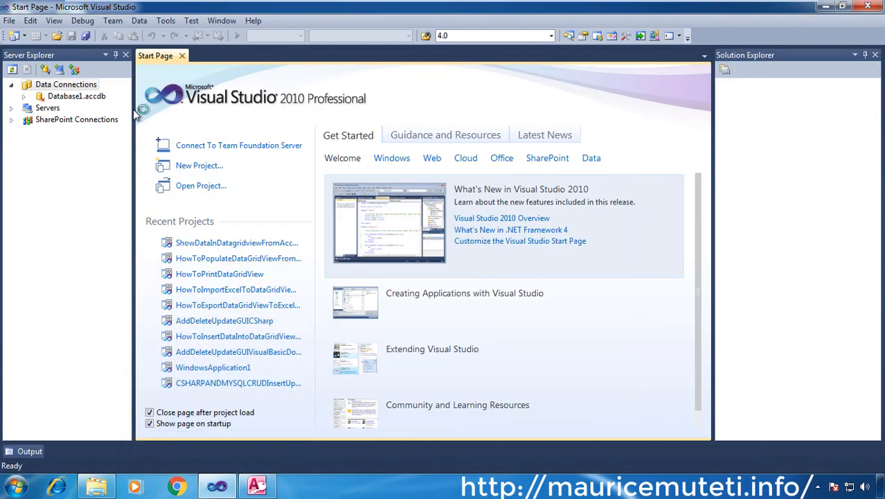
click(9, 20)
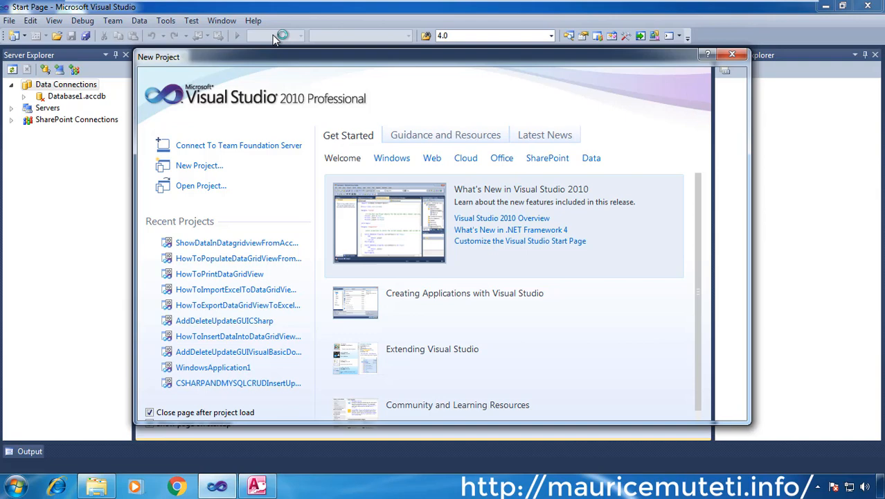
- Select the Visual C# Windows Forms Application template
click(199, 165)
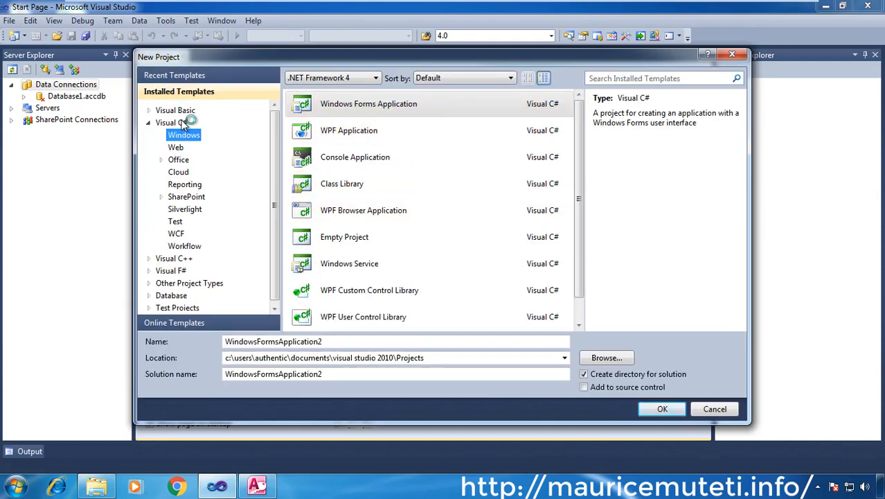
click(171, 122)
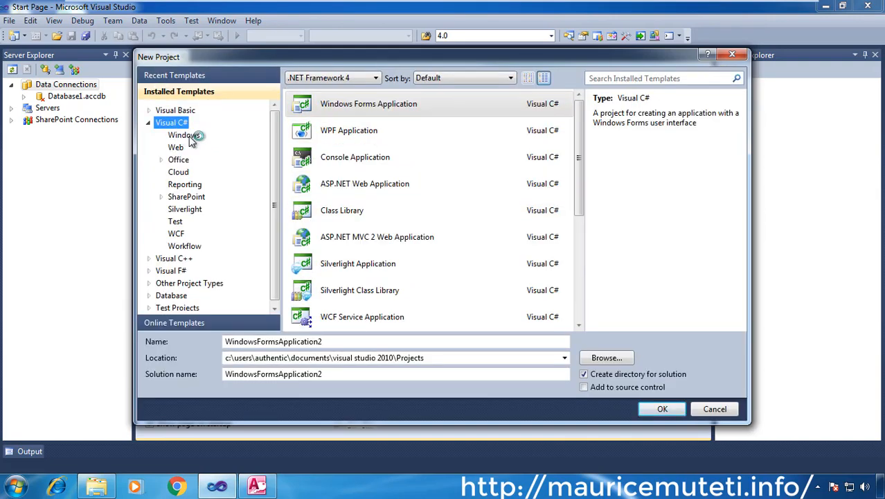
click(183, 135)
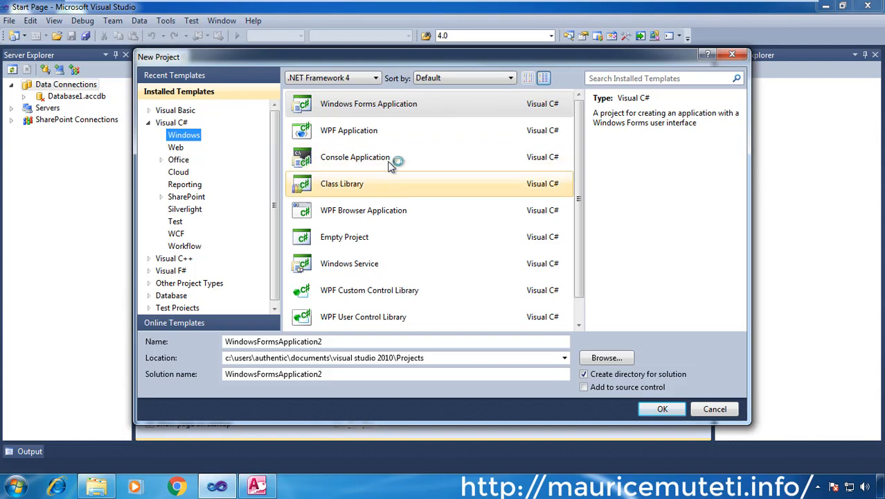
click(368, 103)
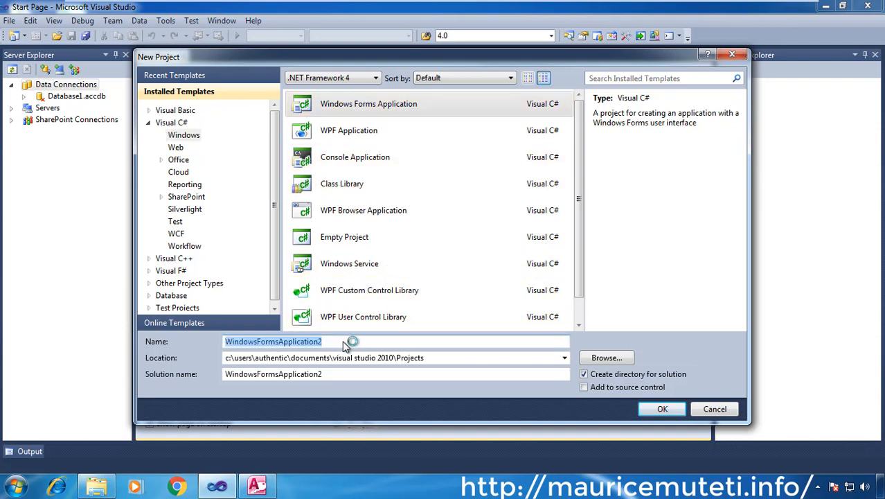
- Name the project CSharpAndMicrosoftAccessDatabaseCRUDDataG
text(C)
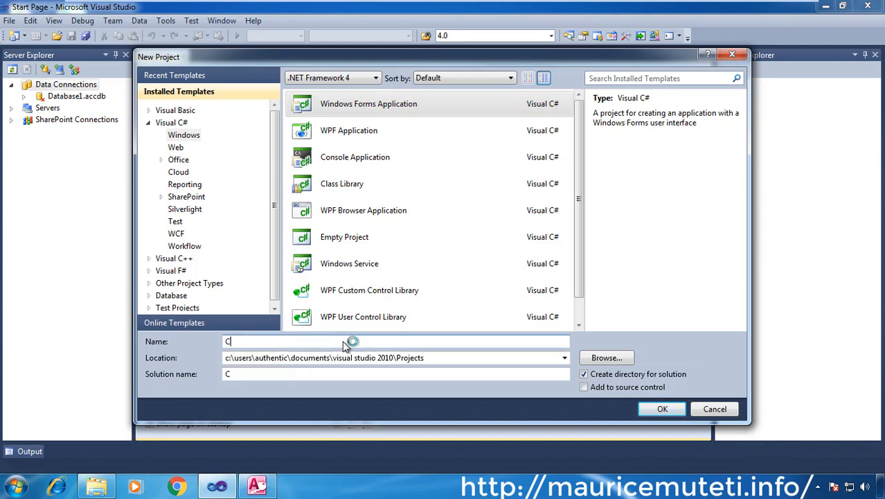
text(SharpAnd)
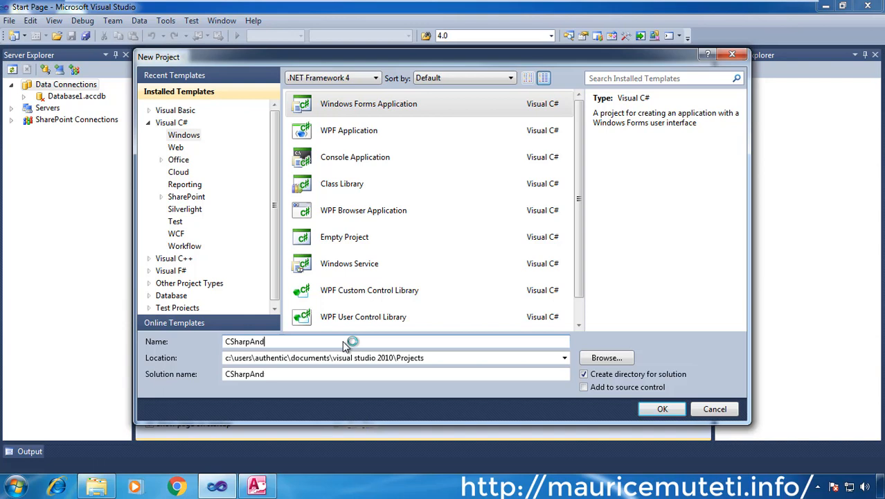
text(Mic)
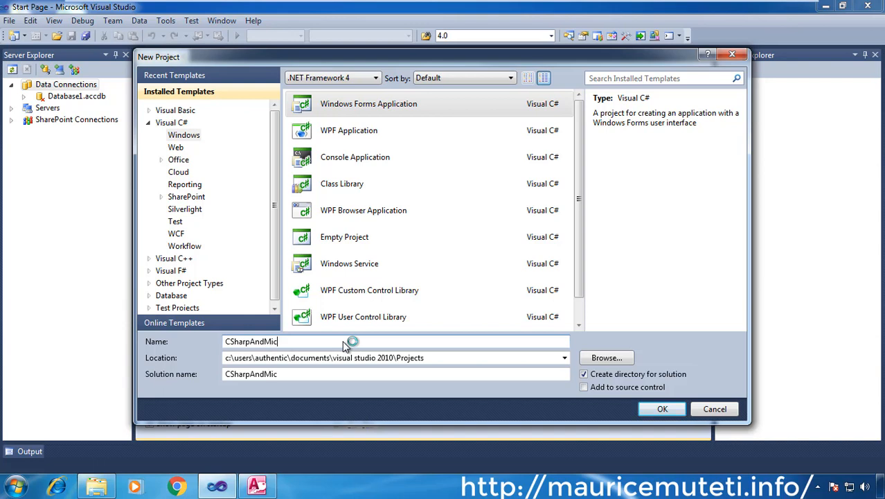
text(rosoftA)
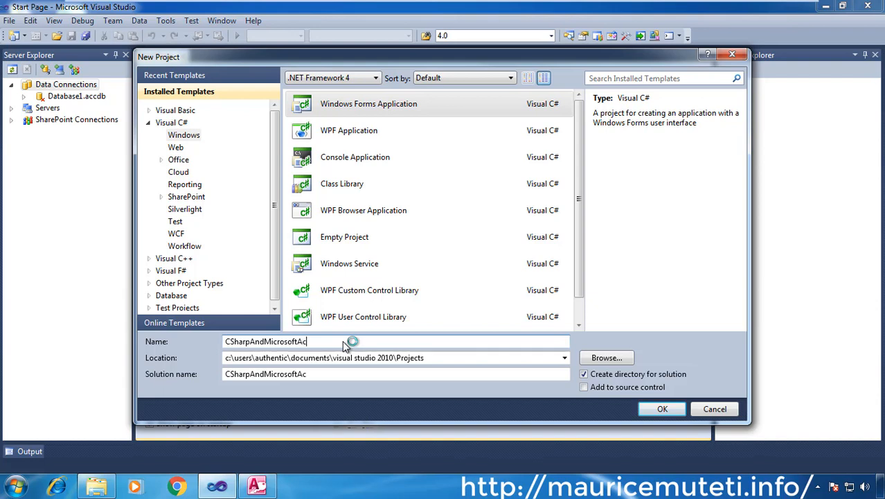
text(cess)
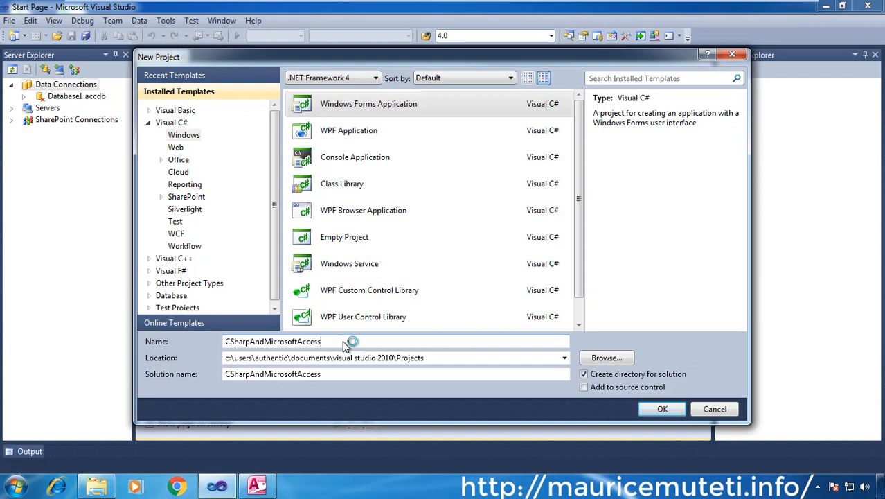
text(Database)
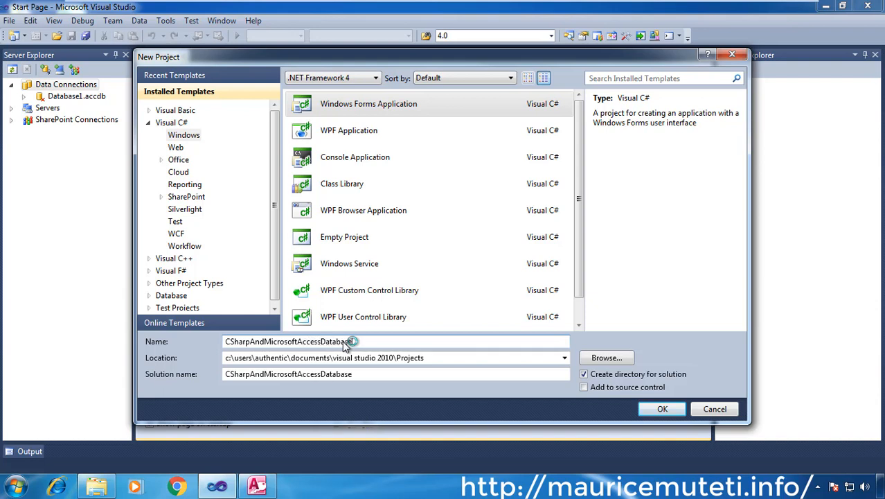
text(C)
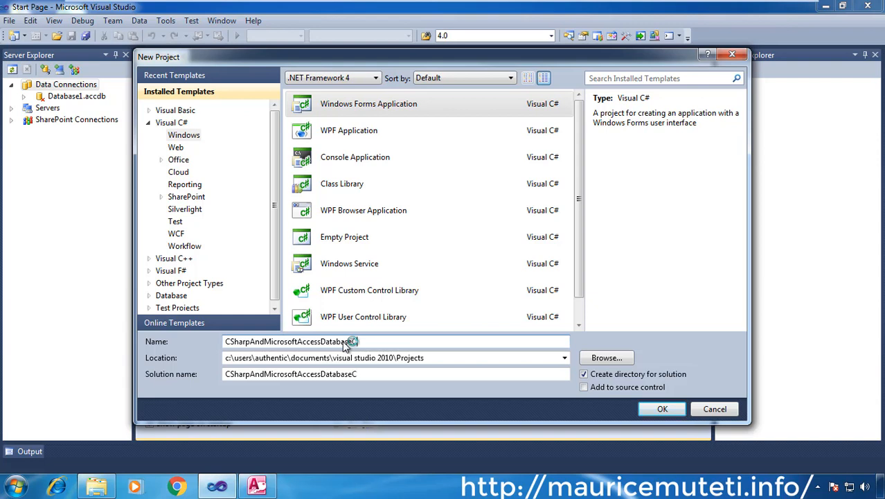
text(RUD)
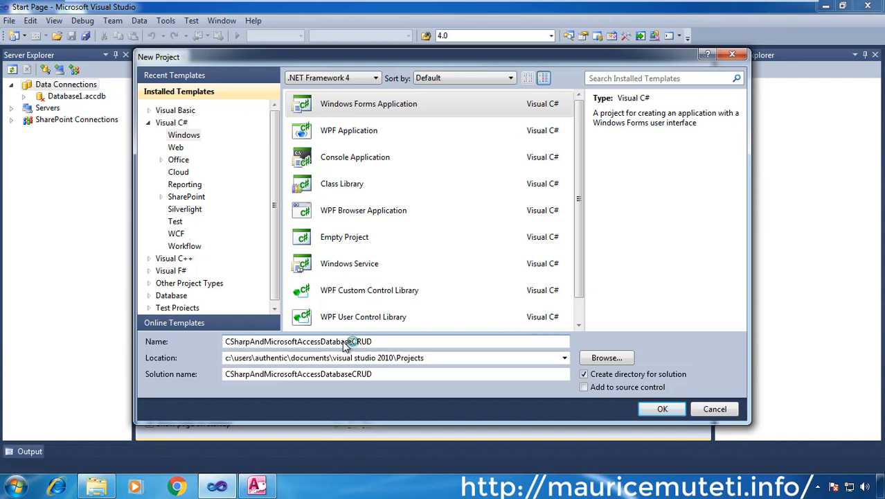
text(DataG)
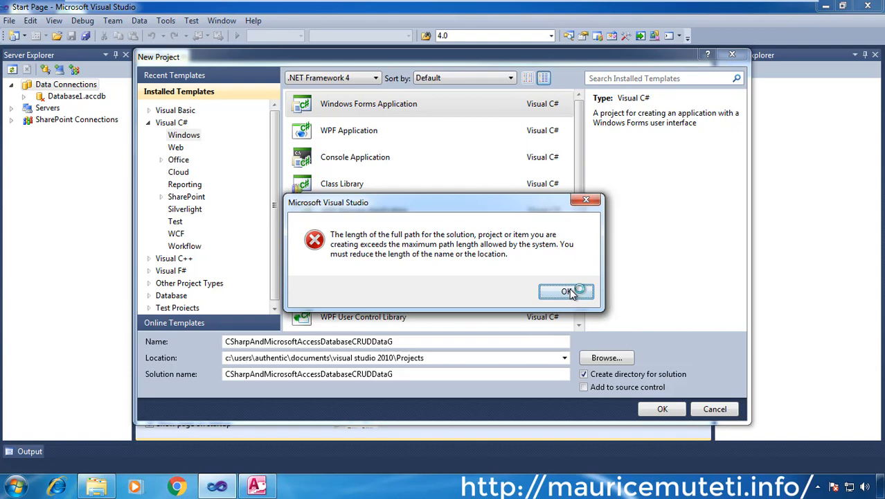
- Dismiss the path-length error and create the project as CSharpAndMicrosoftAccessDatabaseCRUD
click(567, 291)
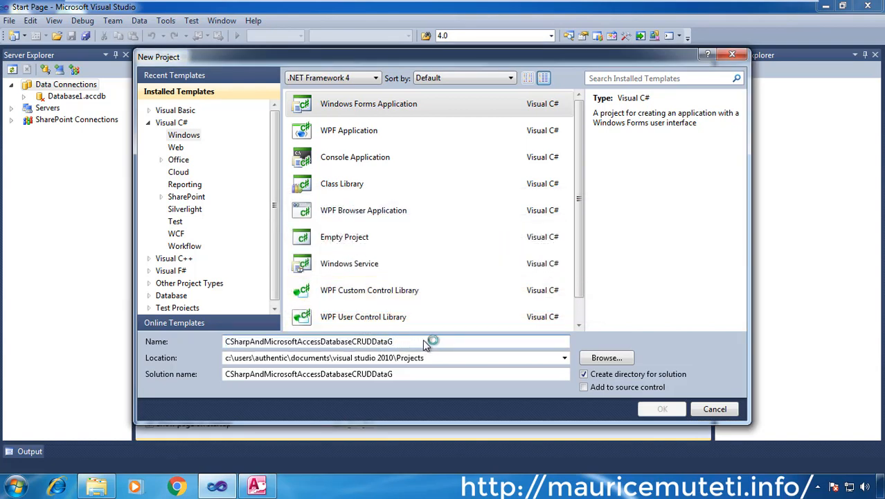
key(backspace)
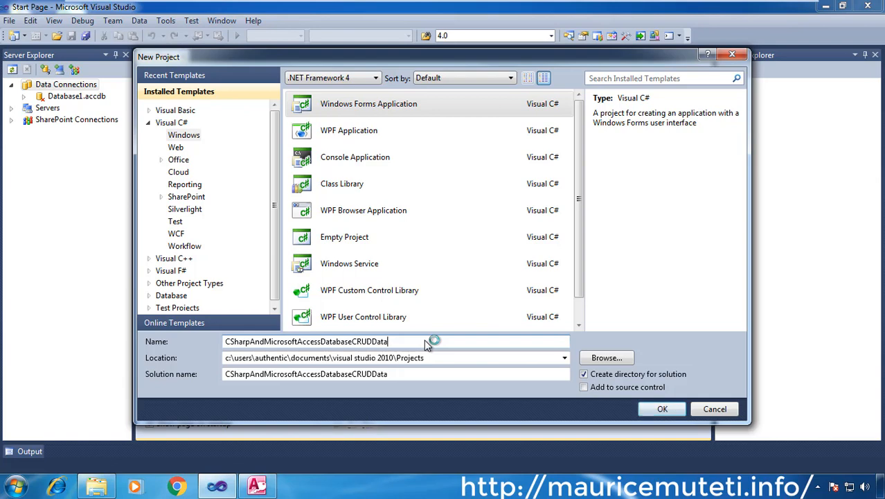
key(BackSpace)
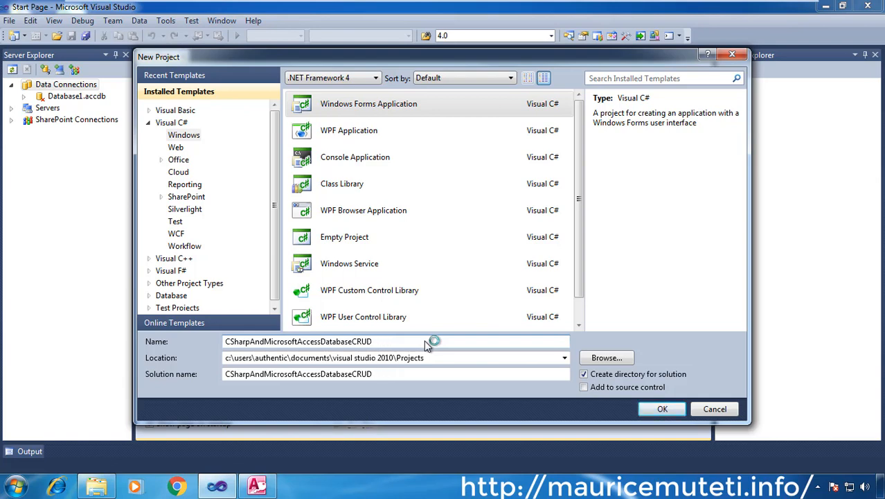
click(661, 409)
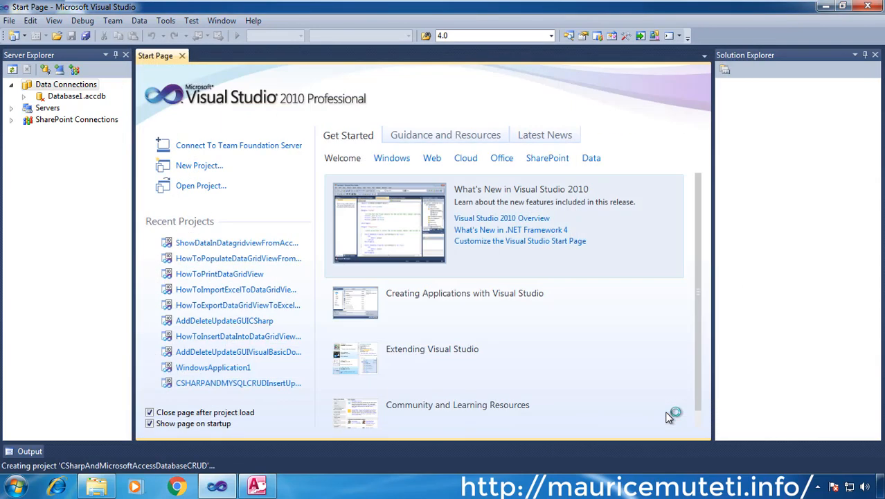
mouse_move(379, 327)
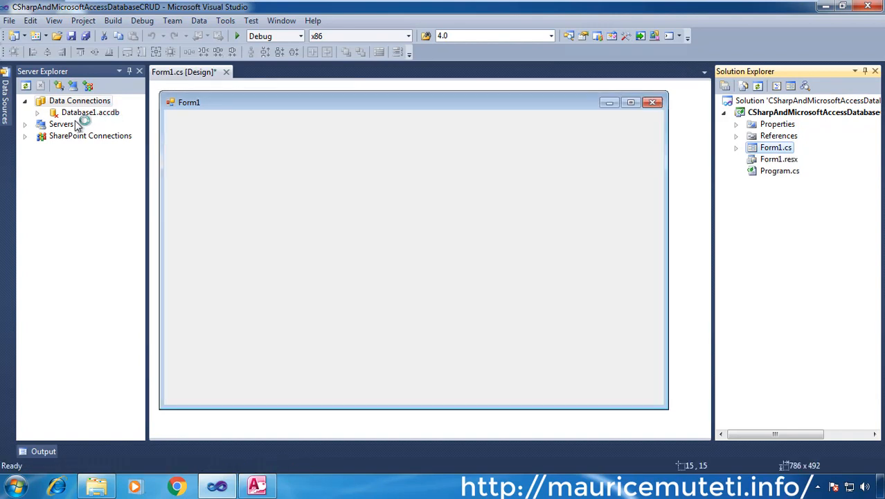
mouse_move(90, 112)
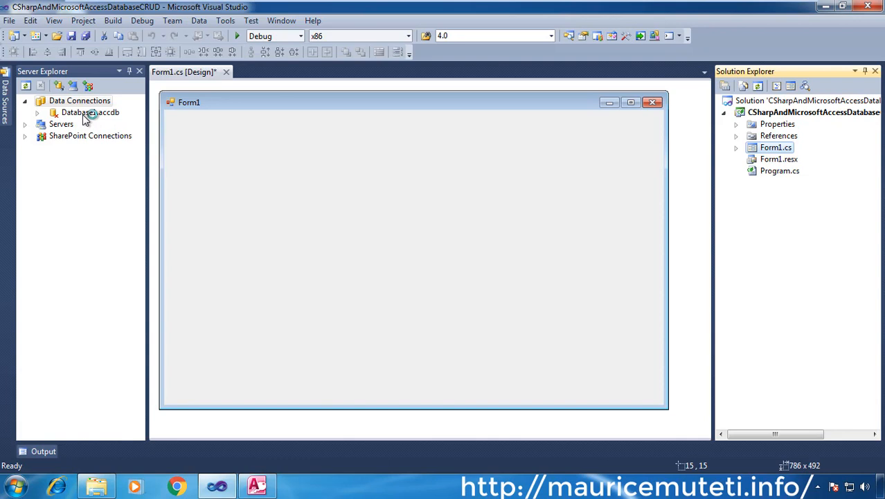
- Delete the Database1.accdb connection from Server Explorer and confirm
right_click(82, 112)
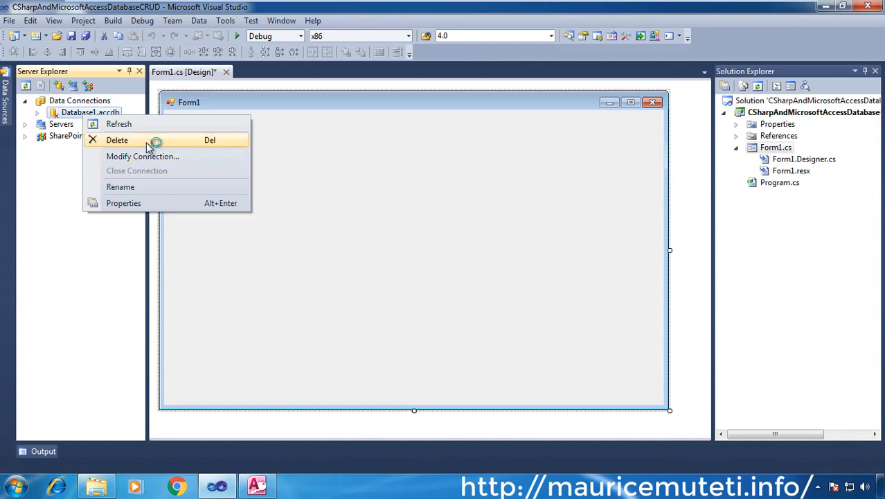
click(116, 140)
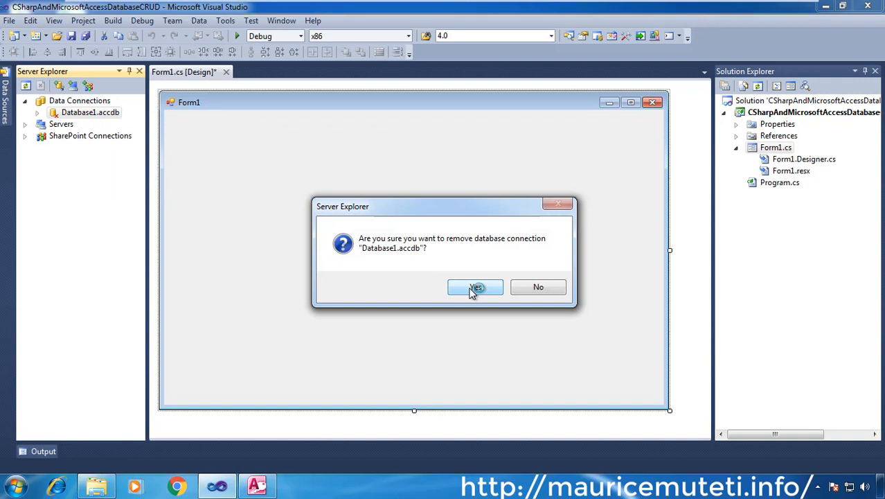
click(476, 287)
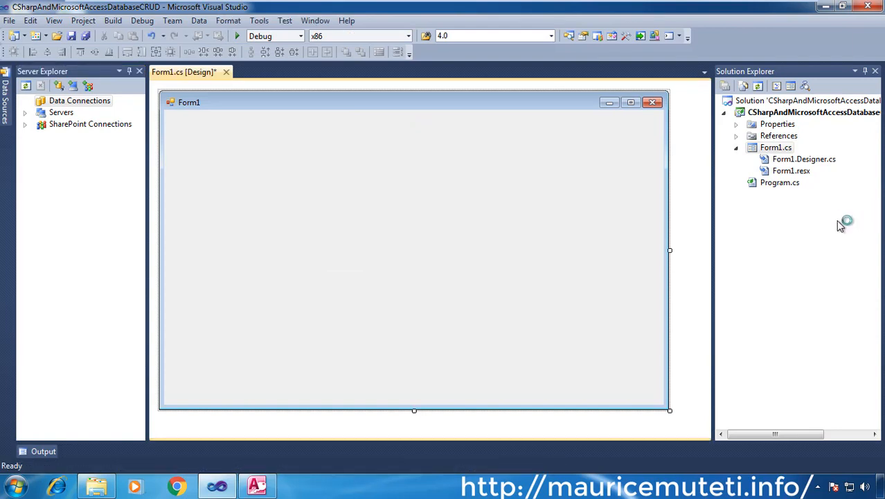
mouse_move(456, 208)
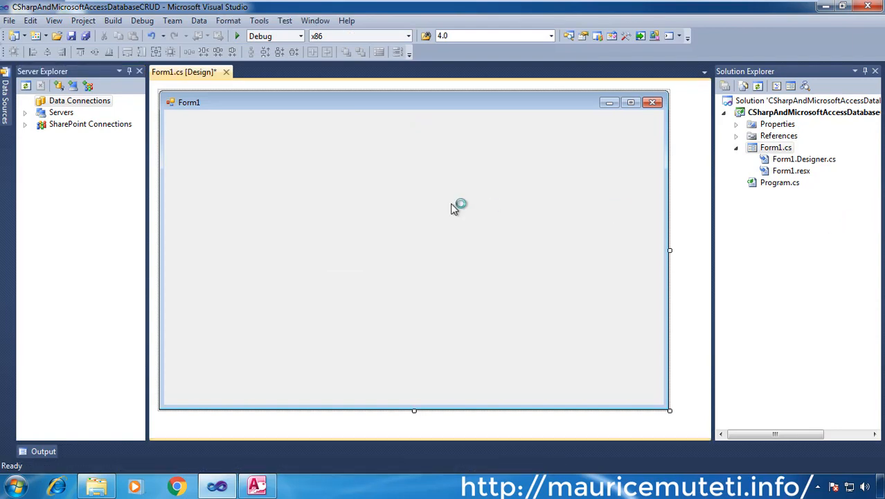
- Show Form1's properties, then test-run the empty form and close it
right_click(457, 204)
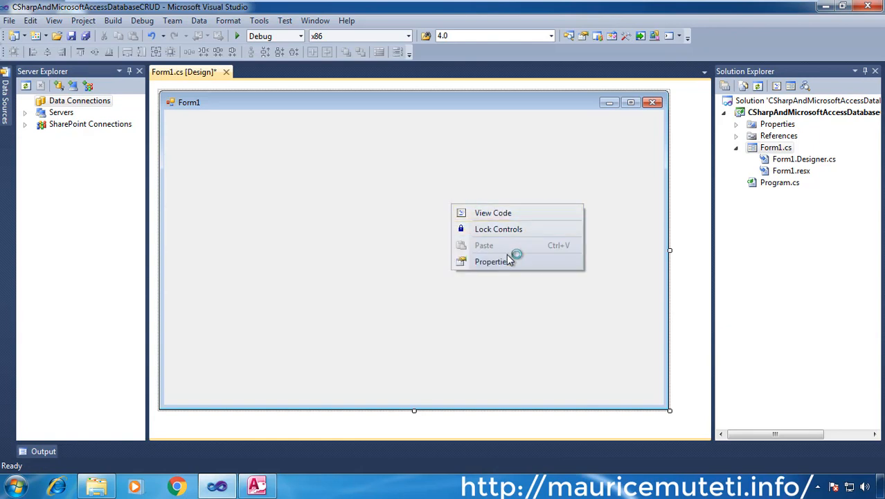
click(493, 261)
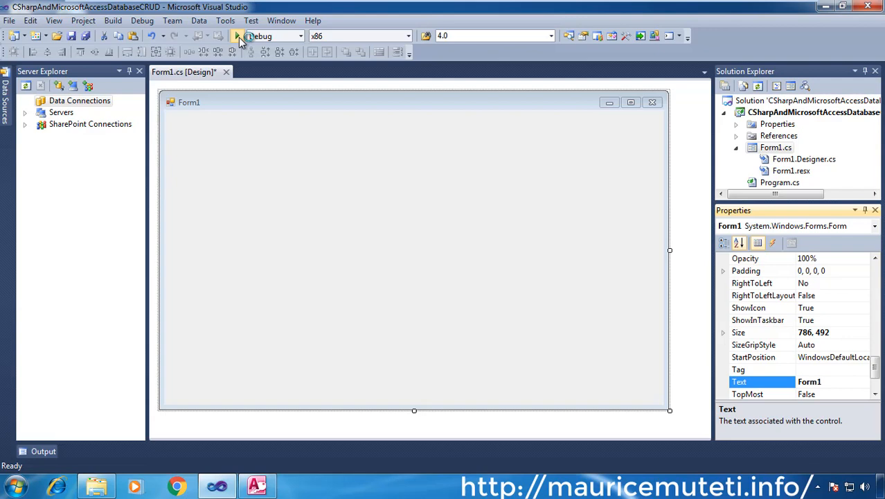
click(237, 36)
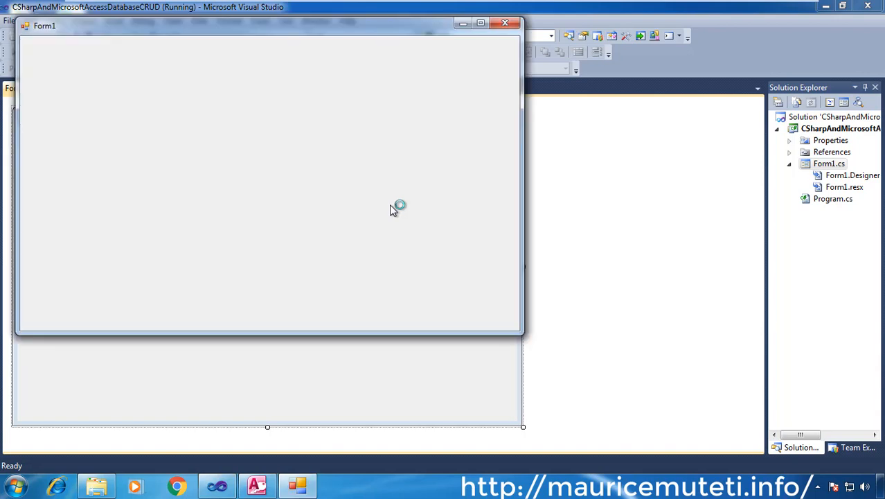
mouse_move(507, 26)
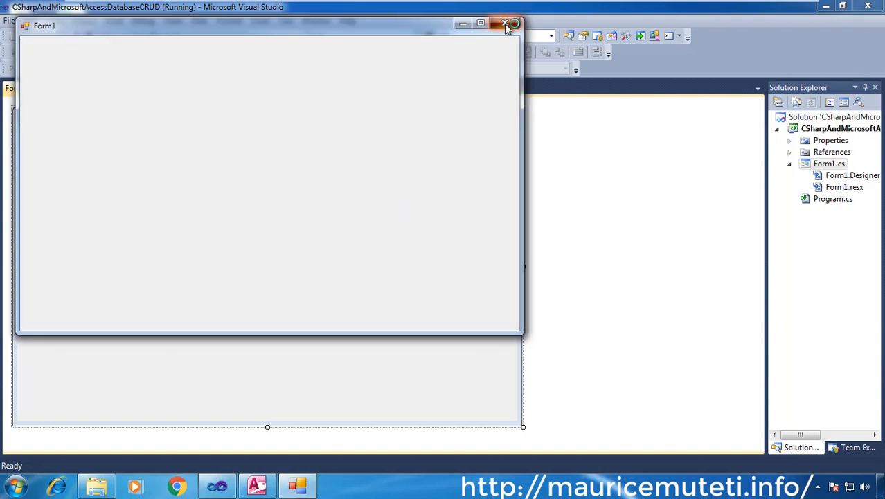
click(506, 24)
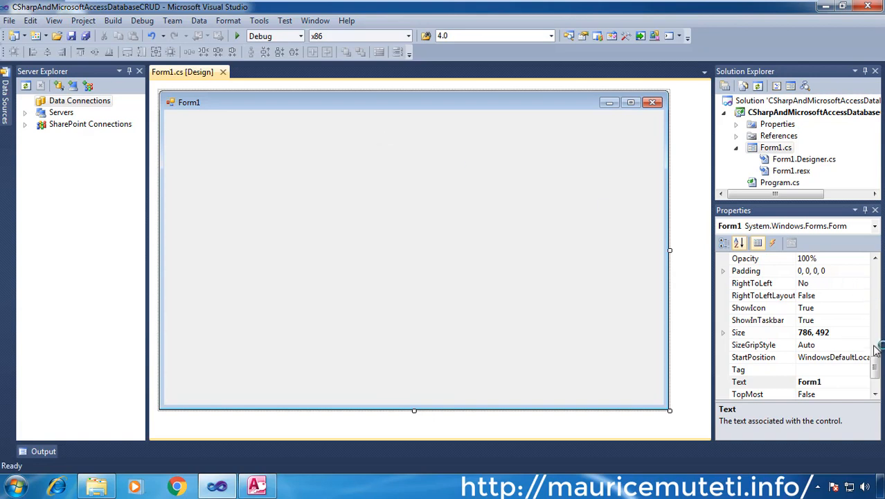
- Change Form1's StartPosition property to CenterScreen
click(754, 356)
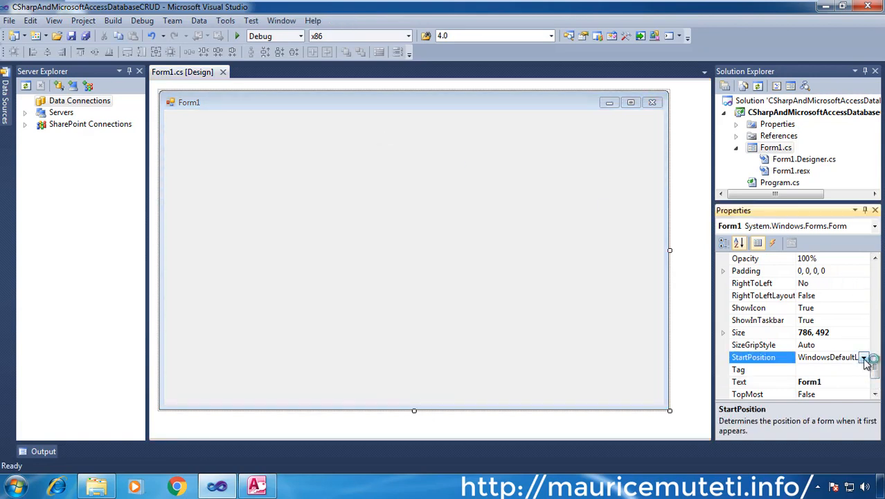
click(824, 357)
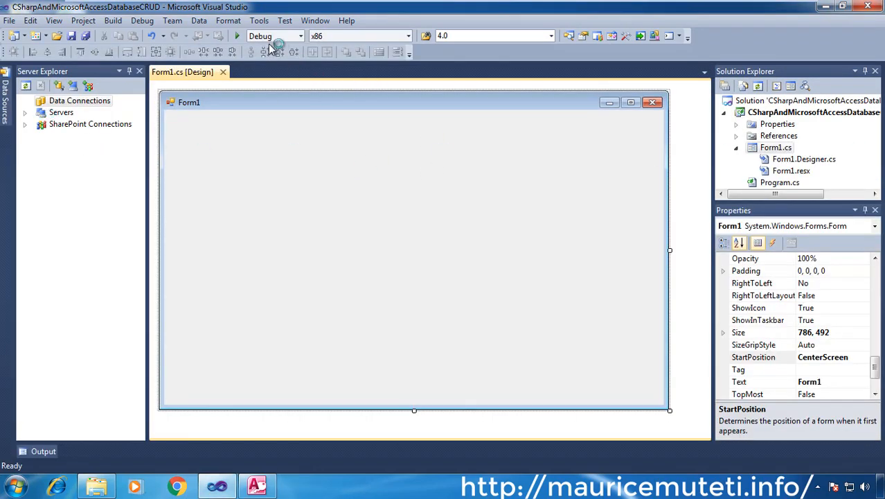
click(259, 20)
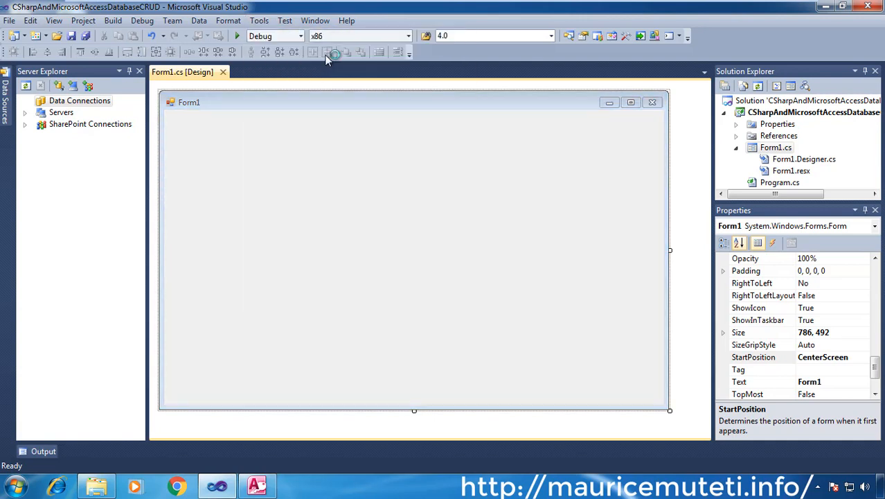
mouse_move(575, 249)
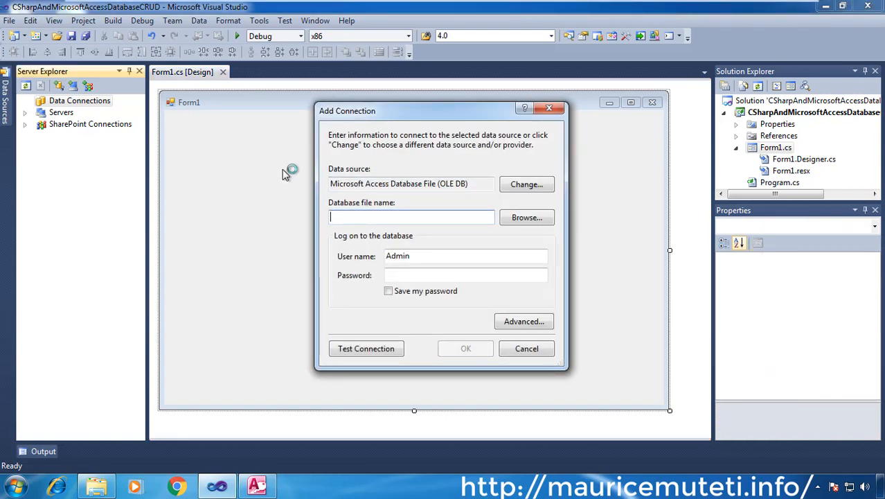
mouse_move(526, 184)
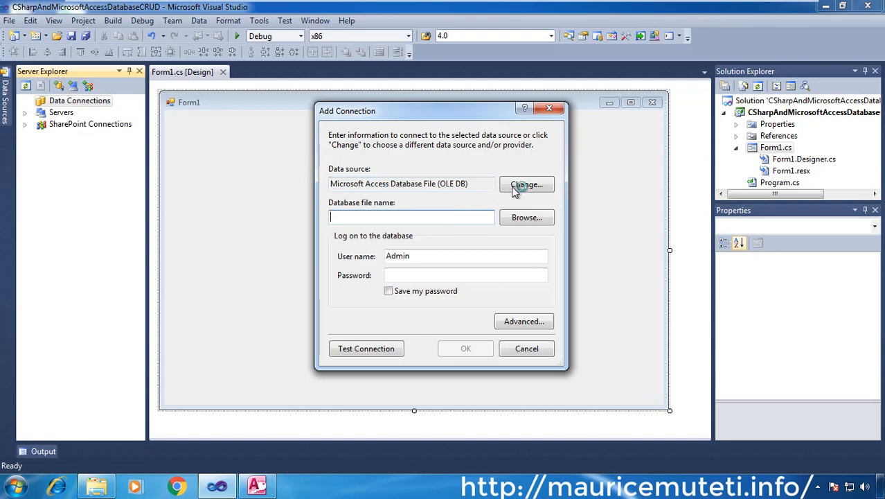
- Switch the connection's data source to Microsoft Access Database File and browse for the file
click(526, 184)
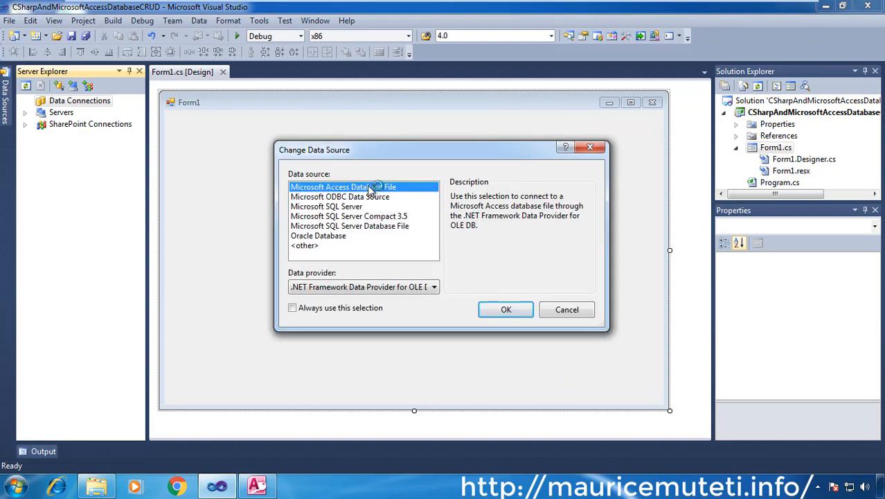
click(505, 309)
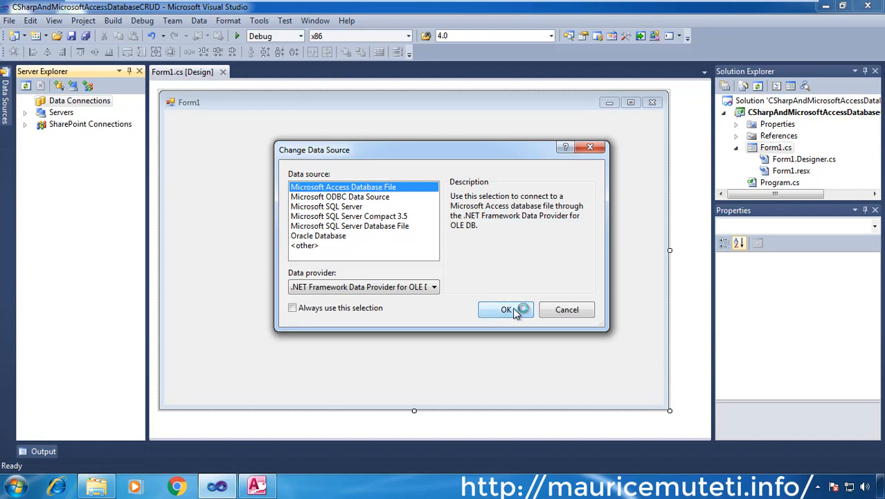
click(506, 309)
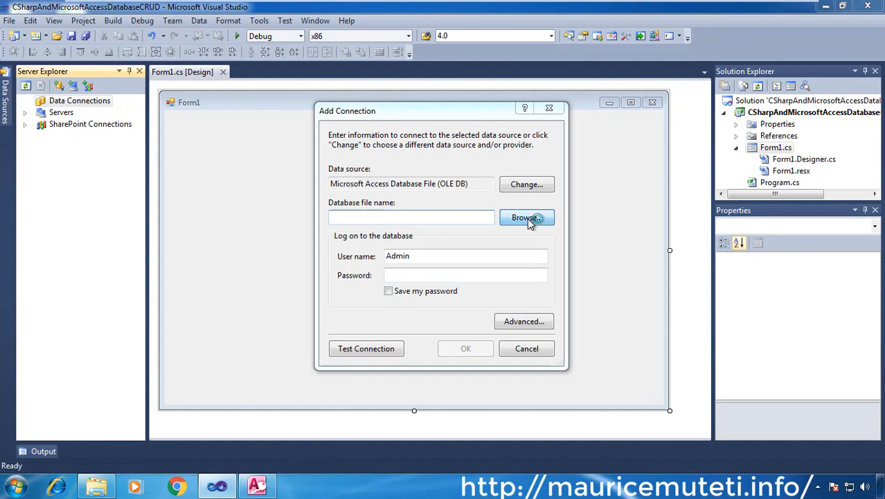
click(526, 217)
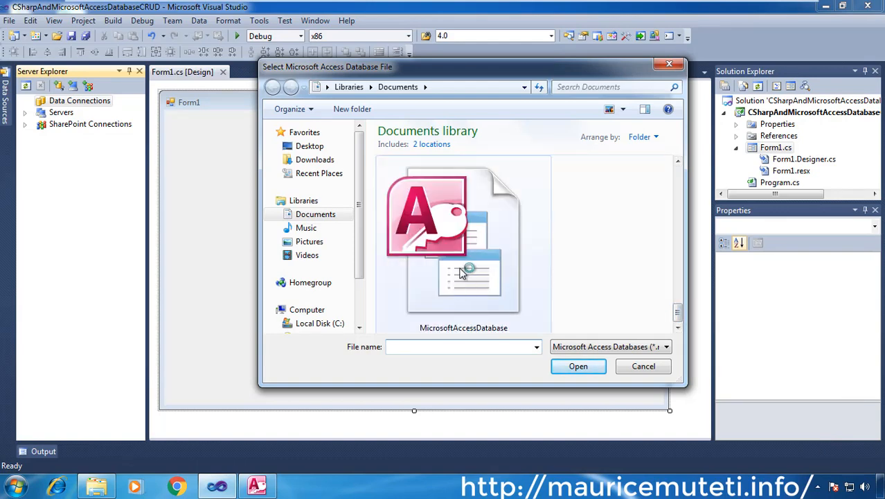
- Choose the MicrosoftAccessDatabase file, pass Test Connection, and review the advanced settings
click(578, 366)
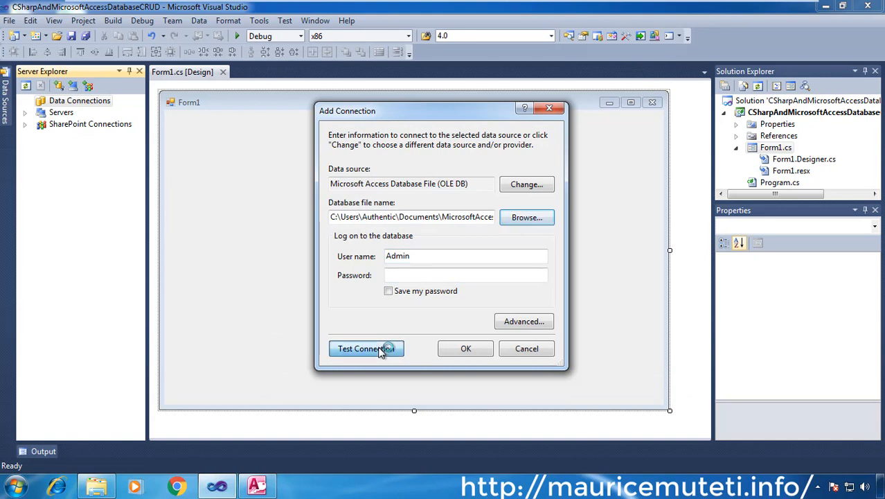
click(366, 349)
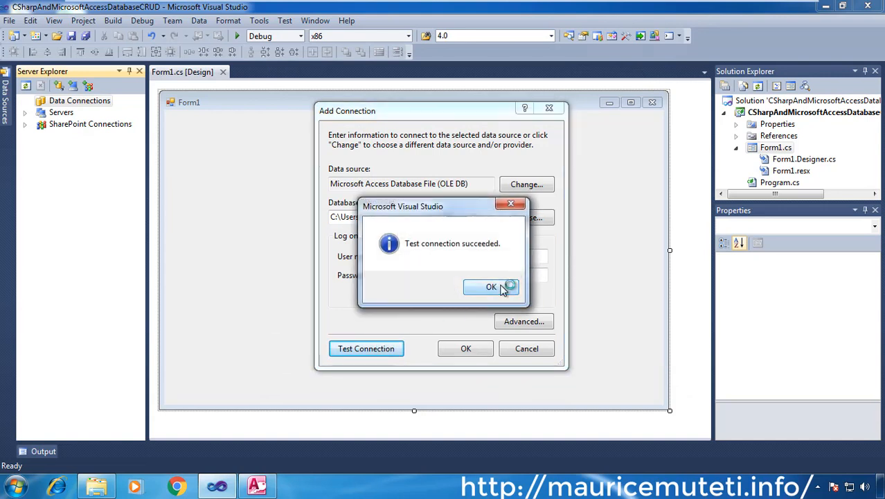
click(491, 286)
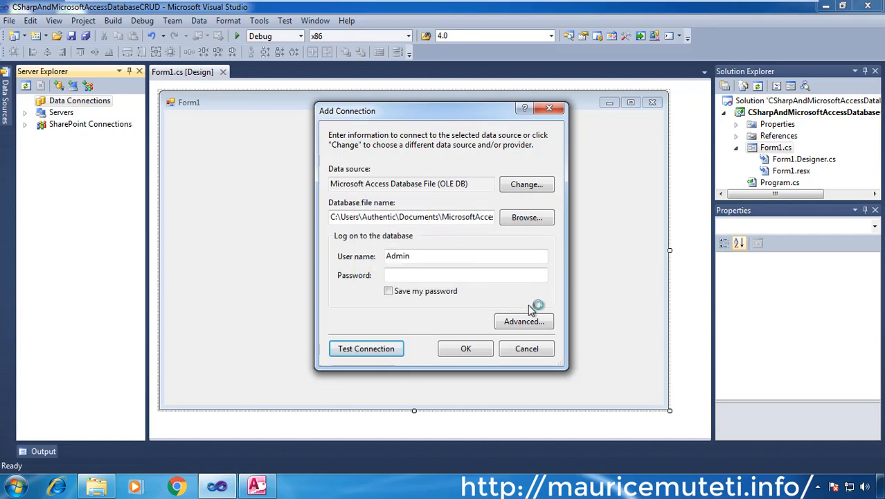
click(524, 321)
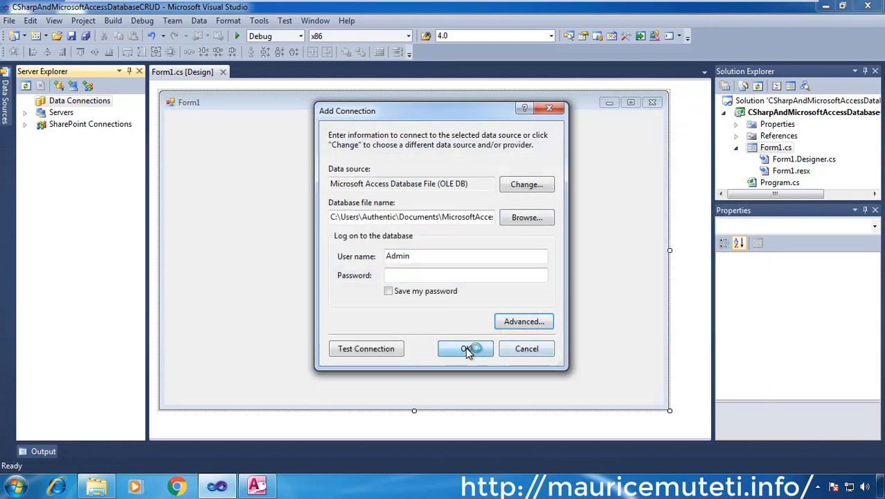
- Confirm the Access database connection with OK, returning to the Form1 designer
click(465, 348)
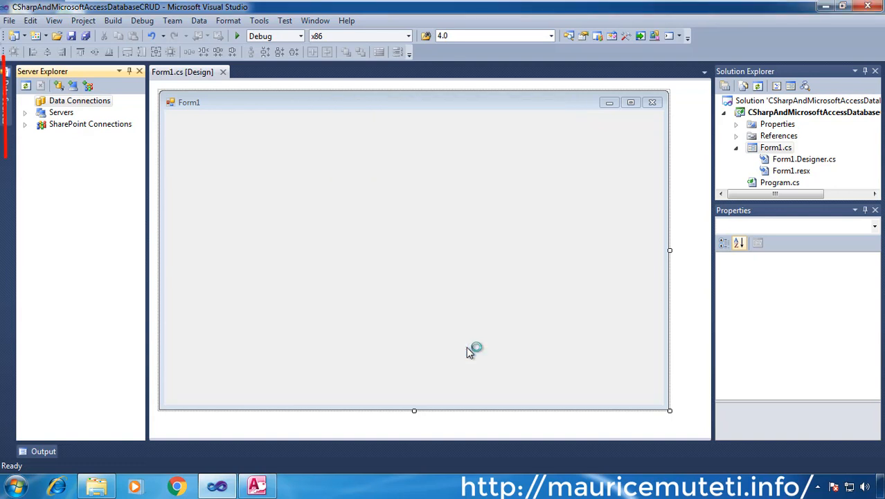
- Expand Data Connections, the MicrosoftAccessDatabase.accdb connection and its Tables folder in Server Explorer
click(104, 113)
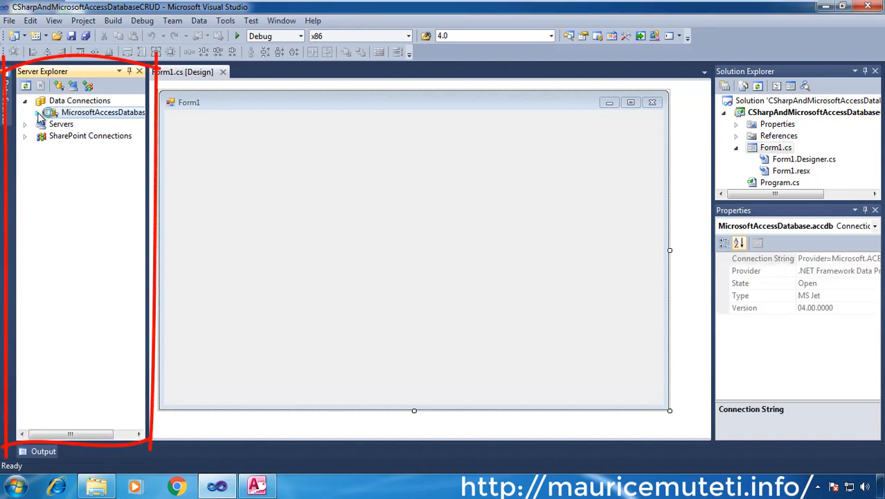
click(37, 112)
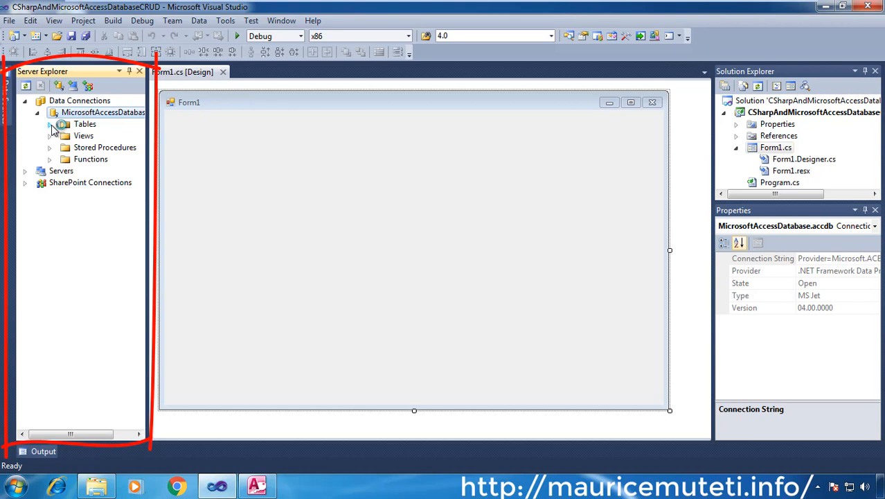
click(50, 123)
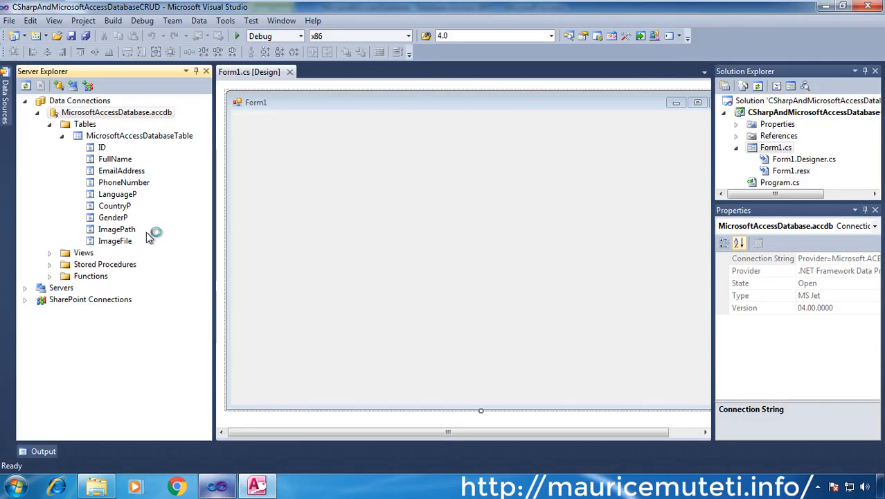
- Inspect properties of the ImageFile, ImagePath, GenderP and FullName columns
click(115, 240)
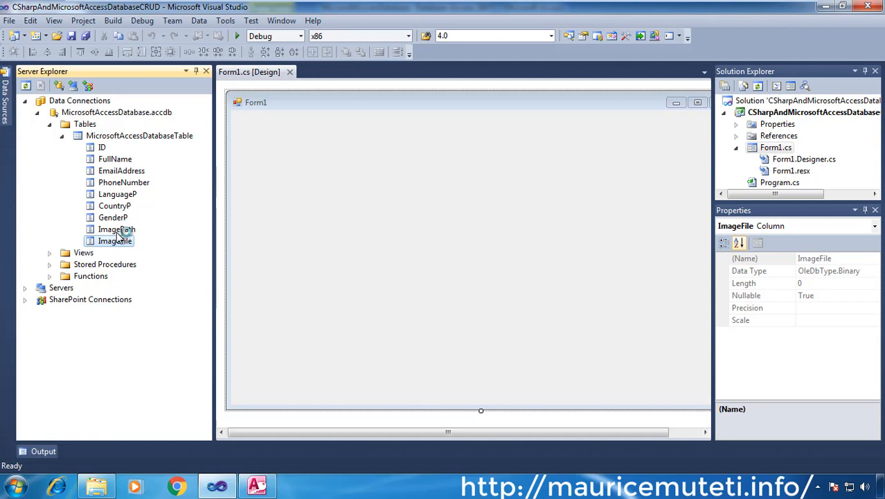
click(116, 230)
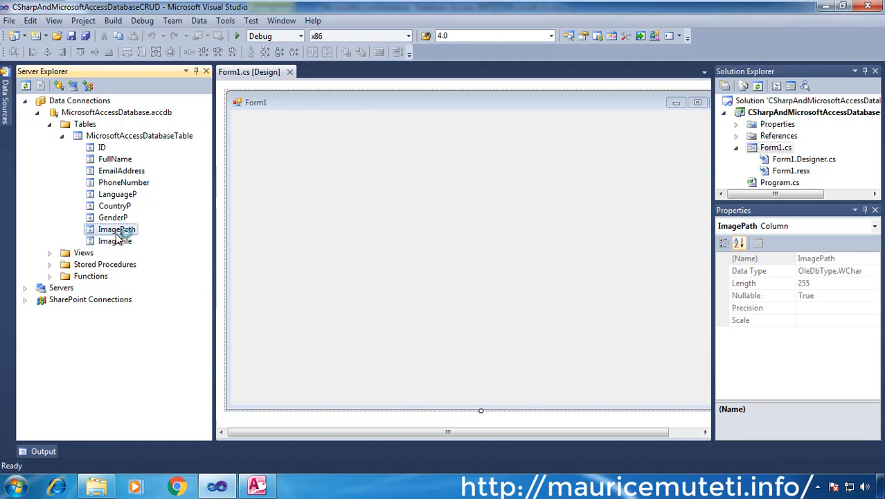
click(113, 216)
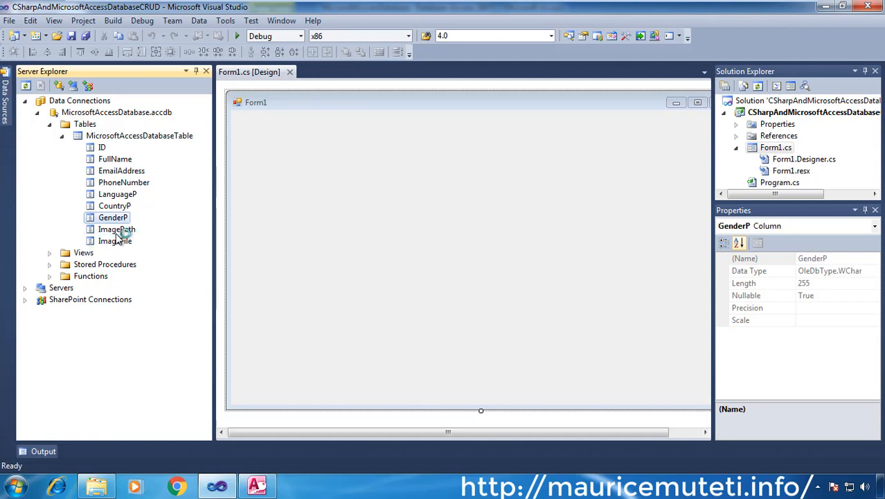
click(116, 229)
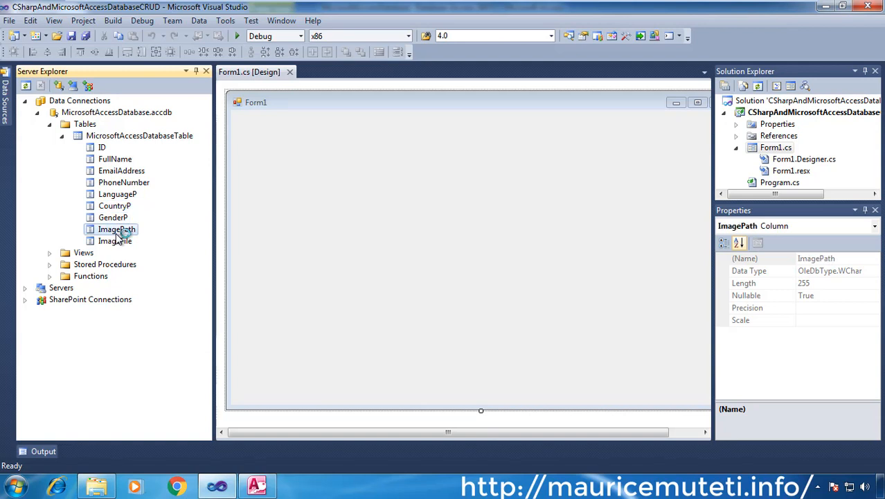
click(115, 159)
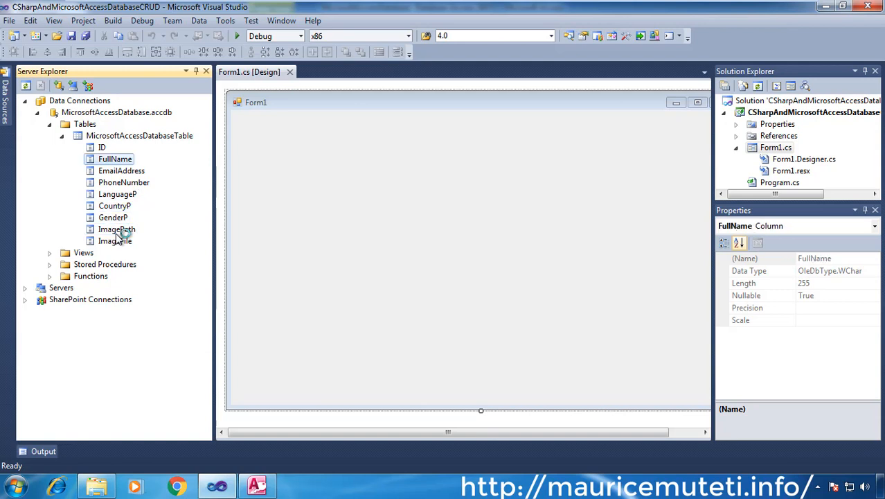
- Inspect the LanguageP, GenderP, ImageFile and ID columns, confirming ID is a non-nullable integer
click(117, 194)
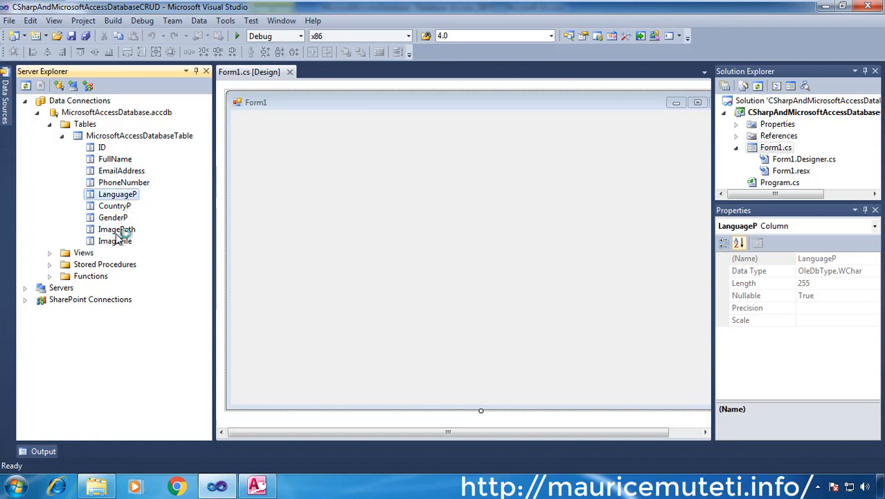
click(113, 216)
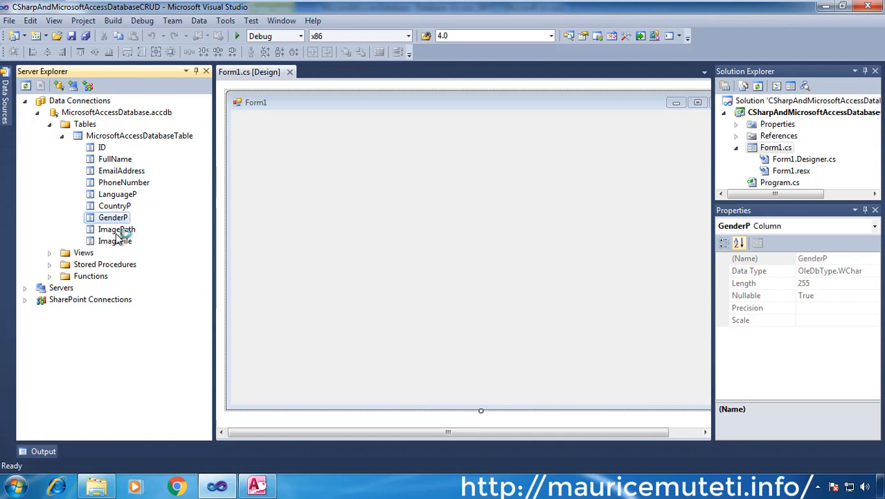
click(115, 240)
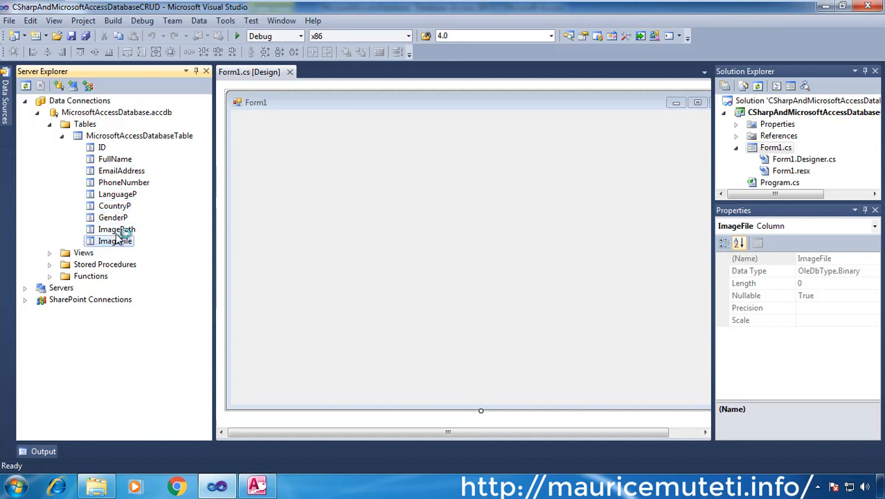
click(102, 146)
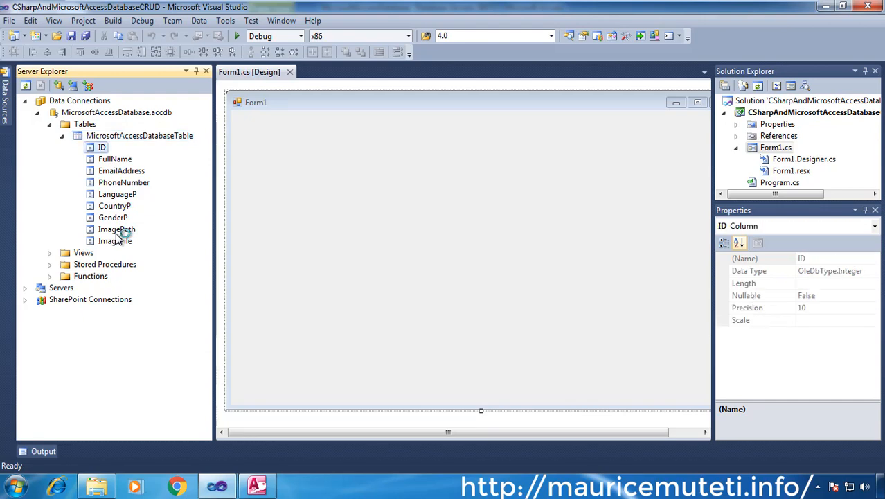